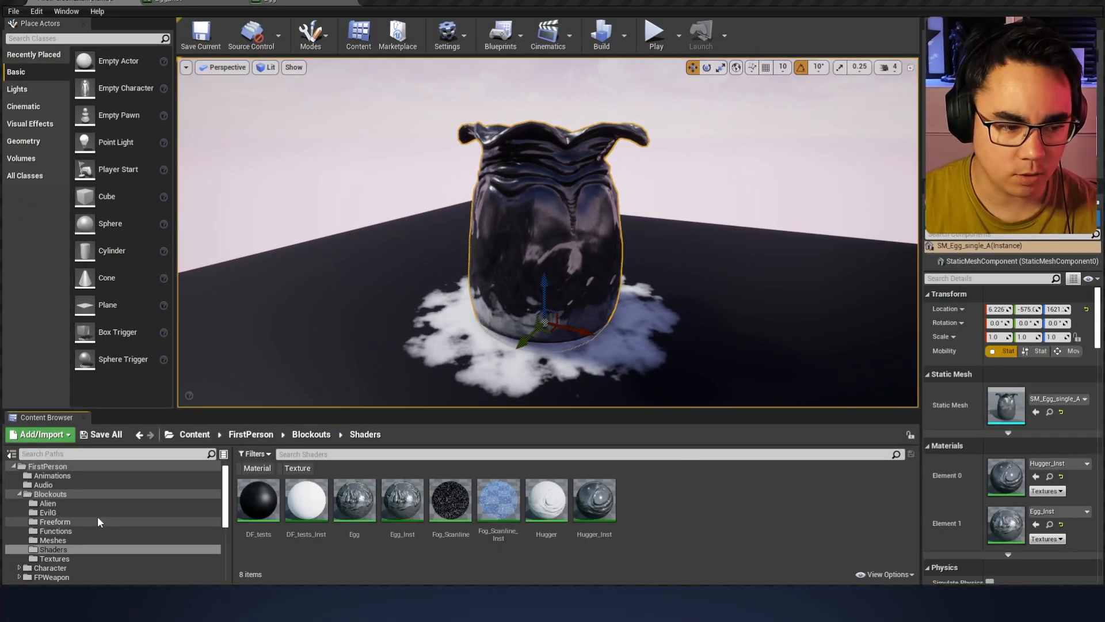
Open the Egg_N normal map from Blockouts > Textures in its texture editor.
left_click(40, 513)
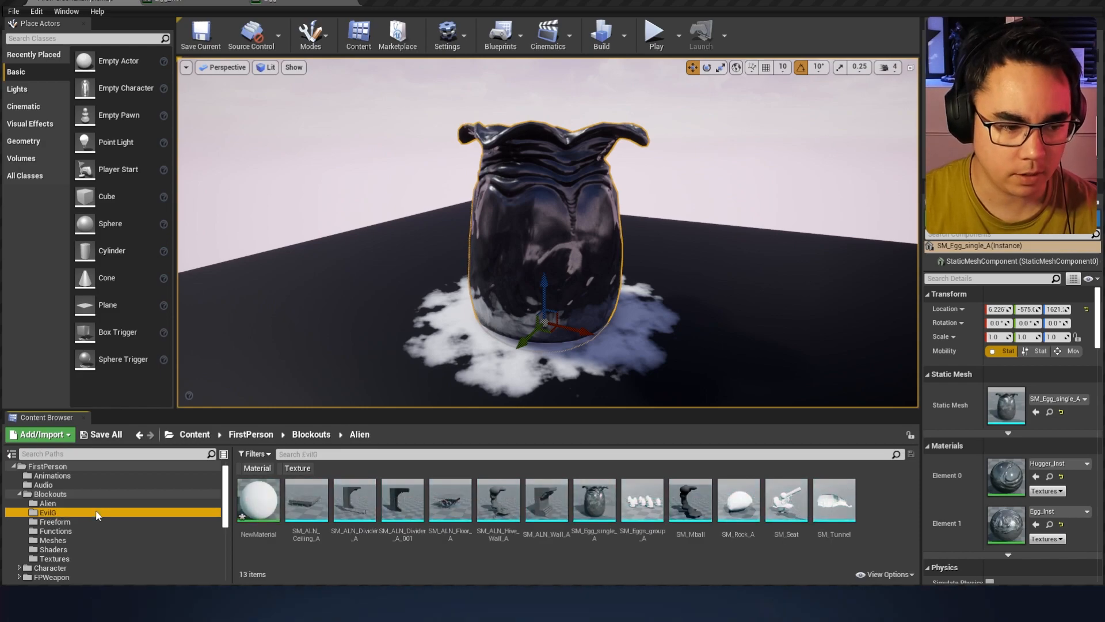
left_click(53, 559)
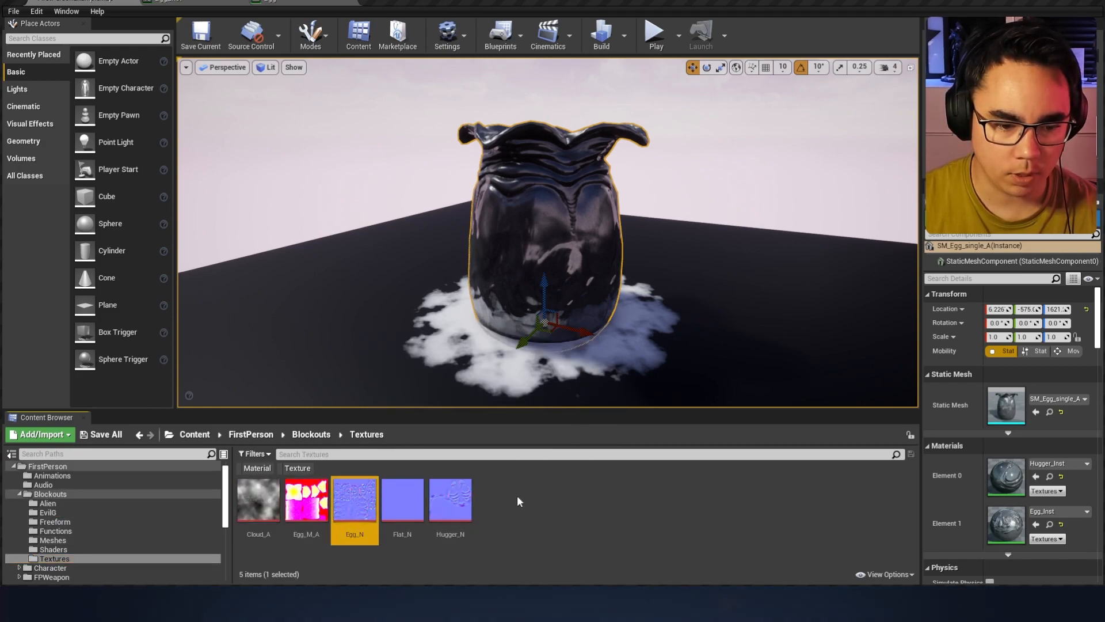
double_click(354, 498)
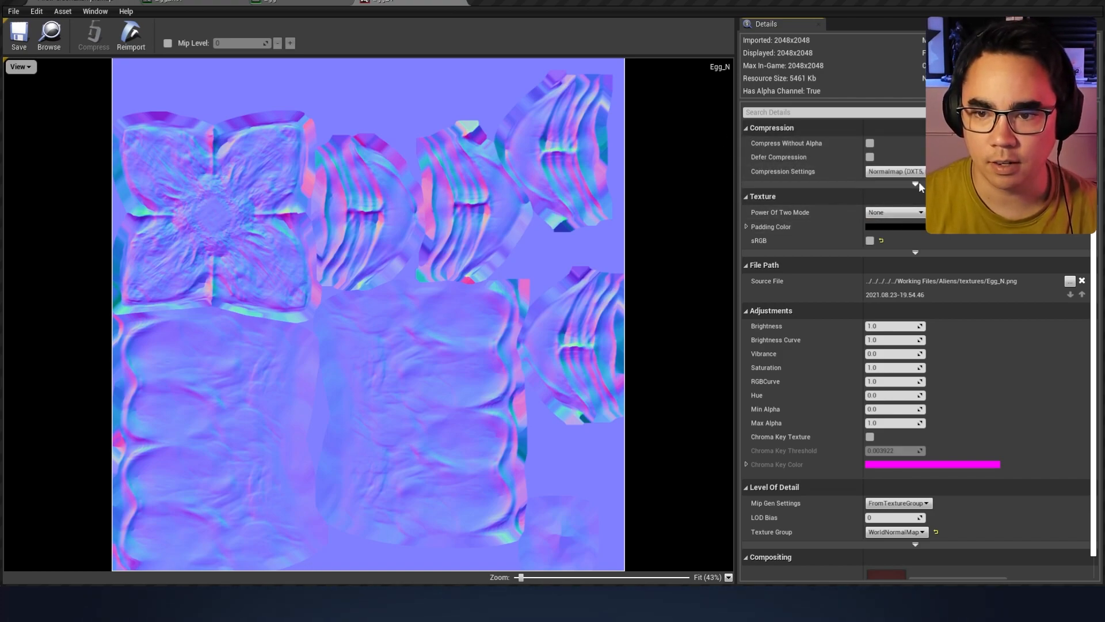
Expand the Compression advanced options to show Egg_N's 1024 Maximum Texture Size.
left_click(914, 185)
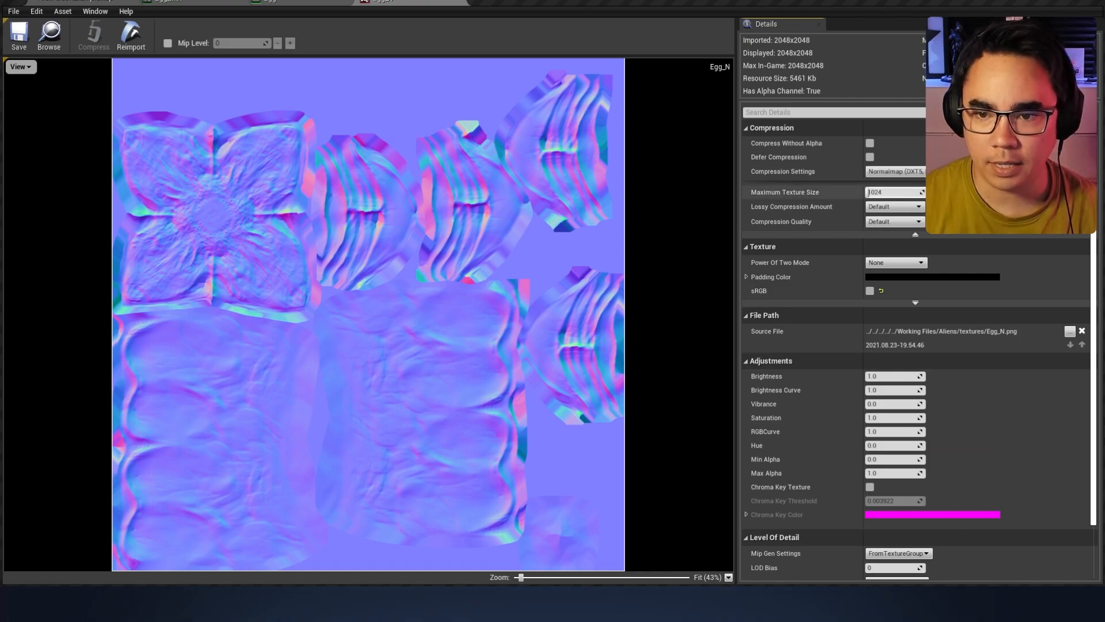
left_click(897, 208)
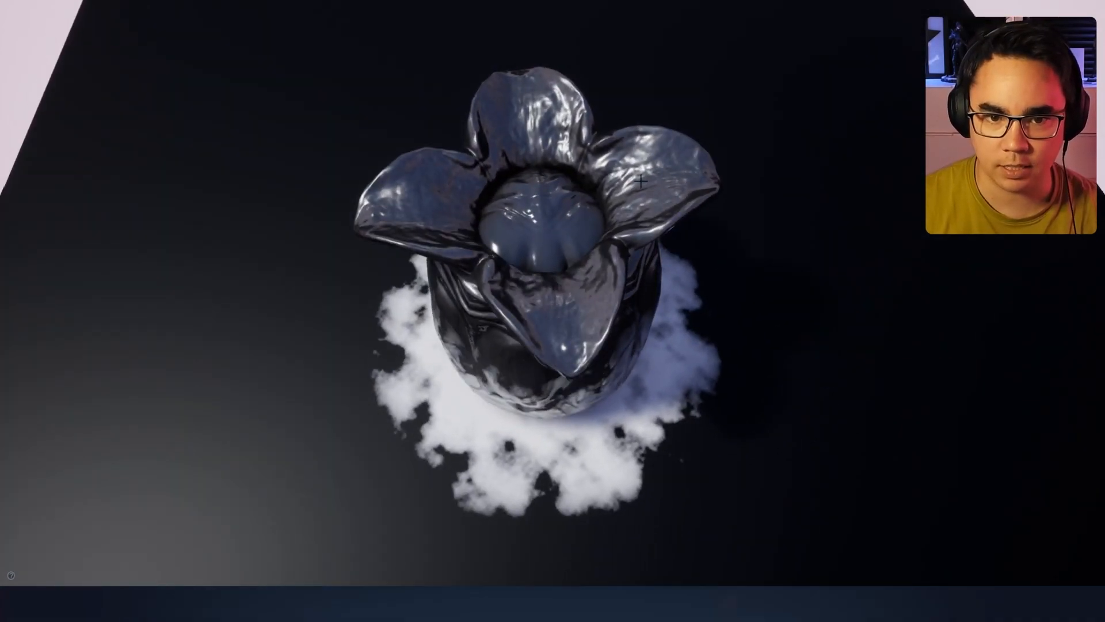
Orbit the maximized level viewport to look at the egg mesh from above.
left_click_drag(641, 182, 483, 126)
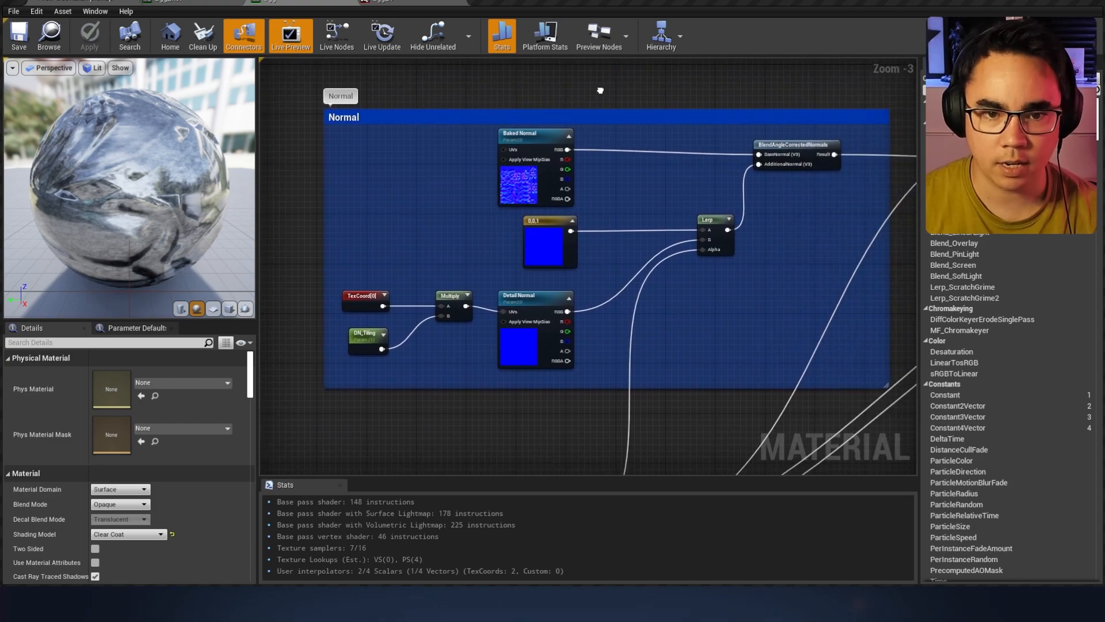
mouse_move(799, 111)
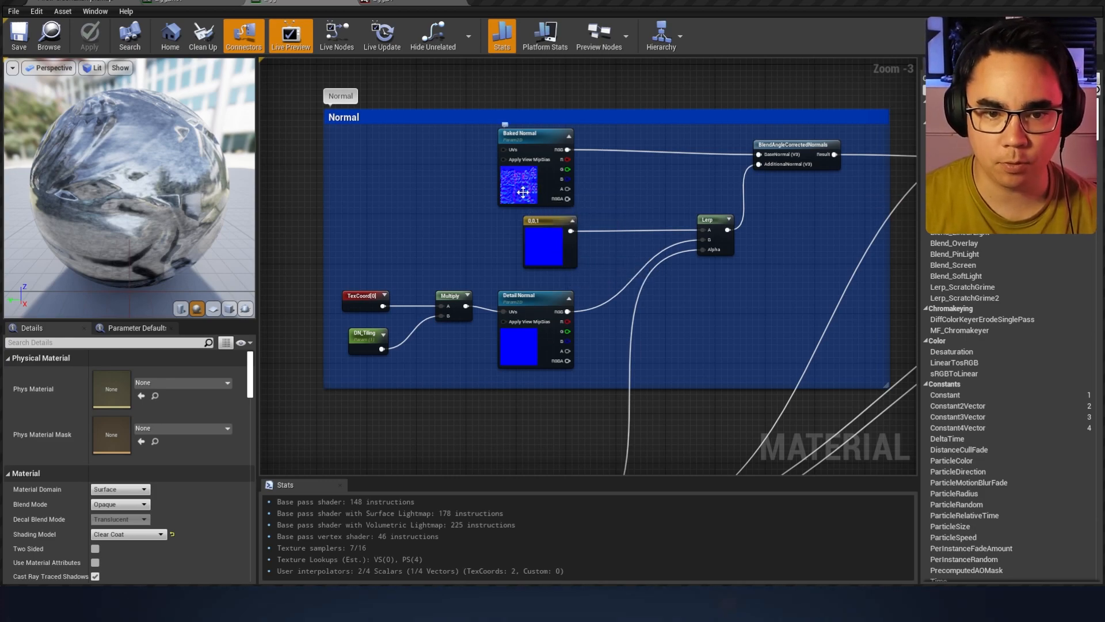
mouse_move(562, 274)
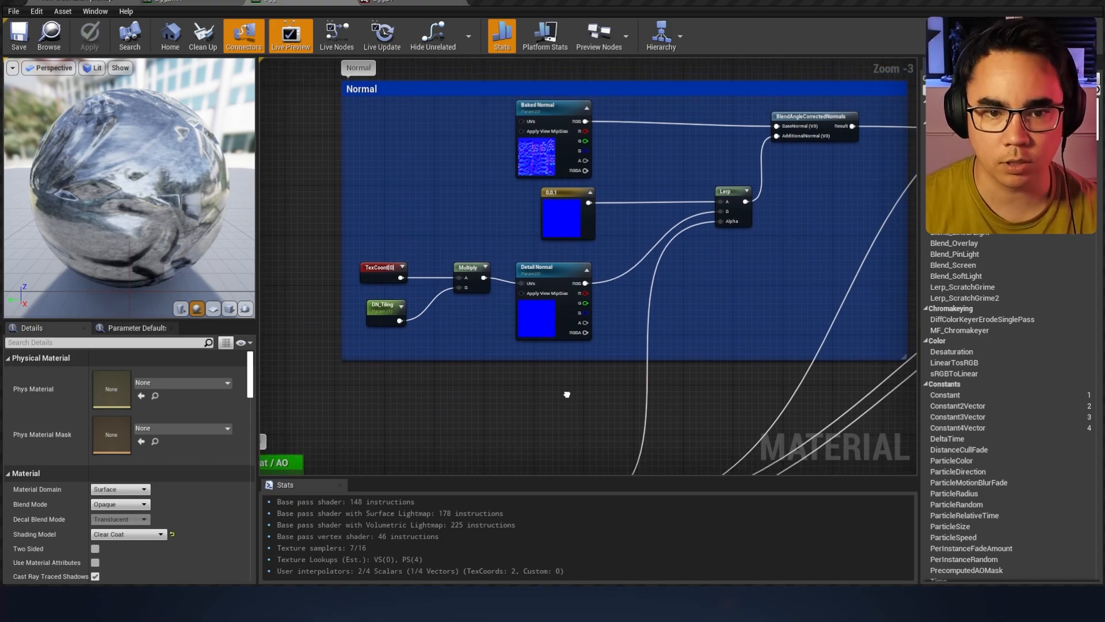
Select the Detail Normal texture parameter node to view its group and sort priority.
left_click(548, 268)
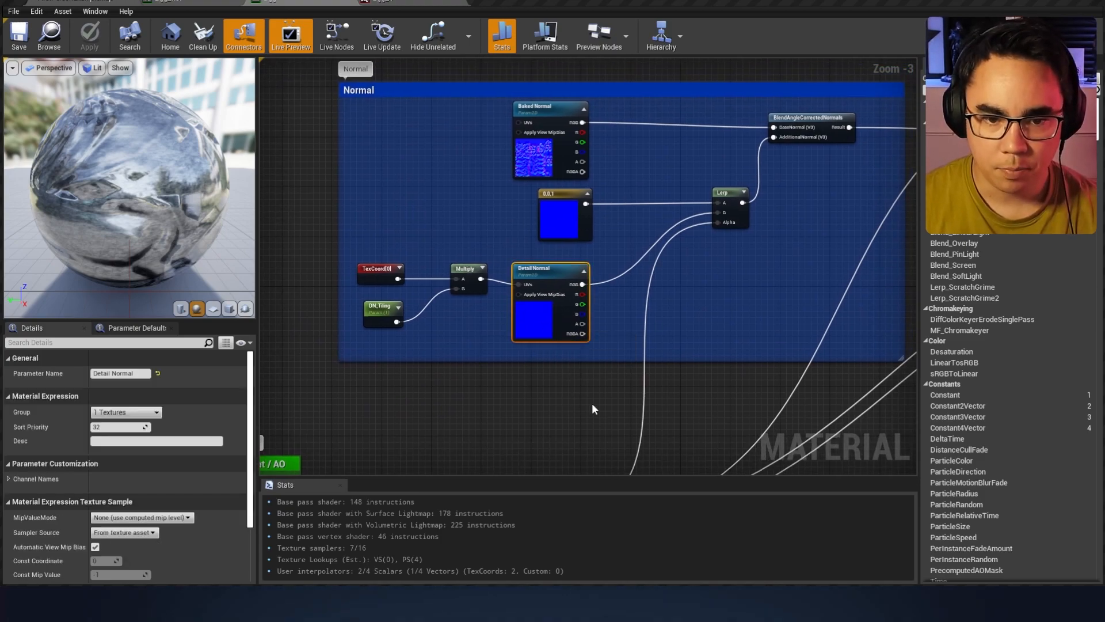
mouse_move(539, 314)
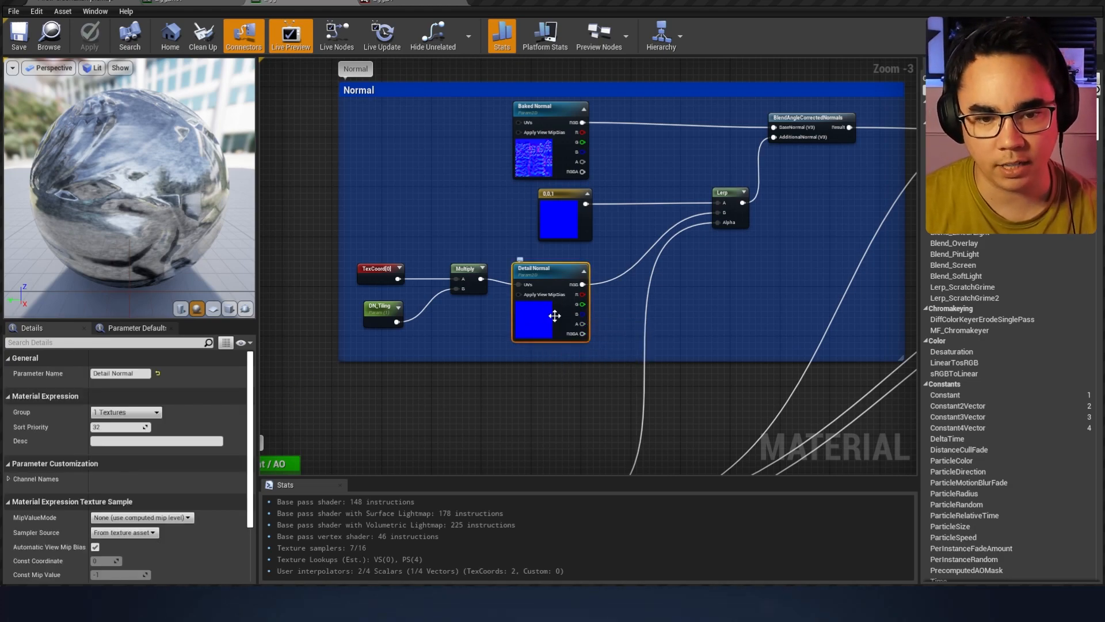
mouse_move(571, 302)
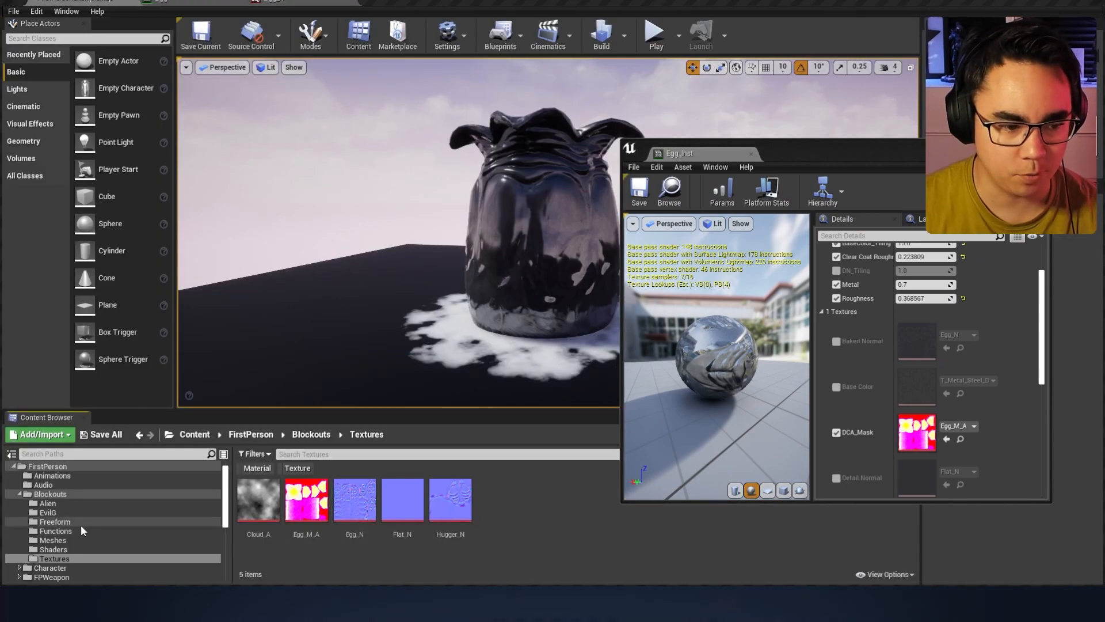
Override Egg_Inst's Detail Normal texture with T_CobbleStone_Pebble_N.
scroll("down", 3)
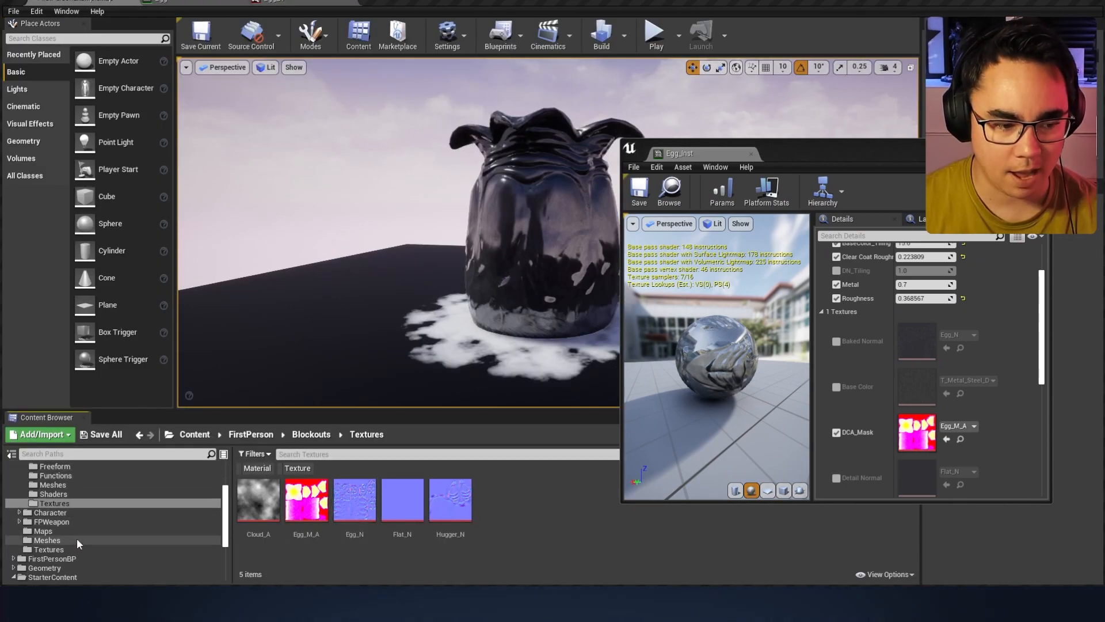
left_click(44, 558)
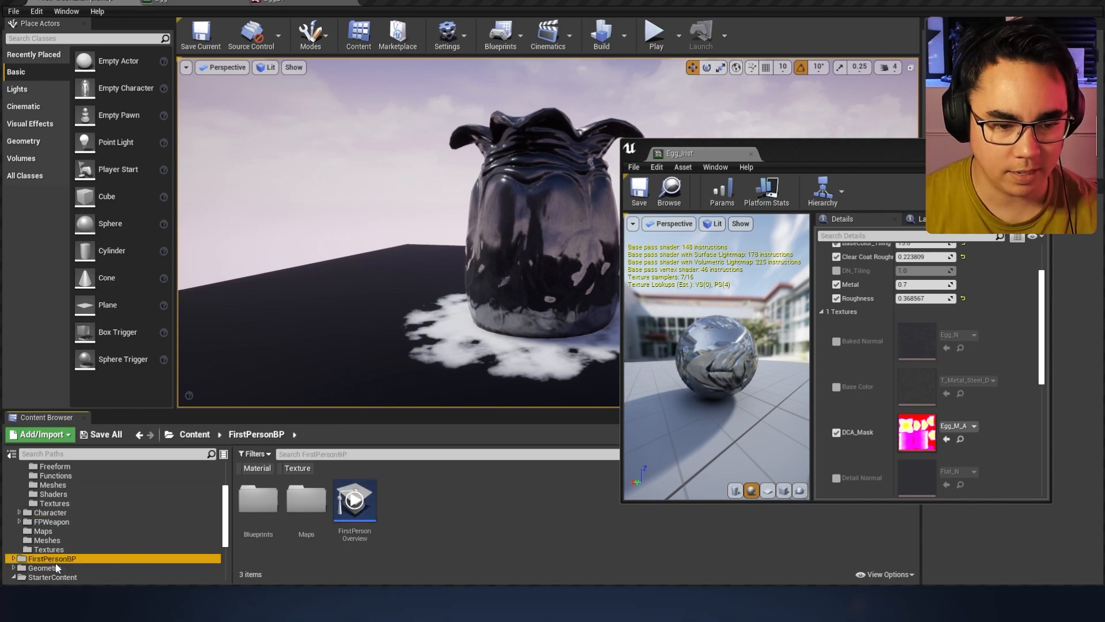
left_click(39, 566)
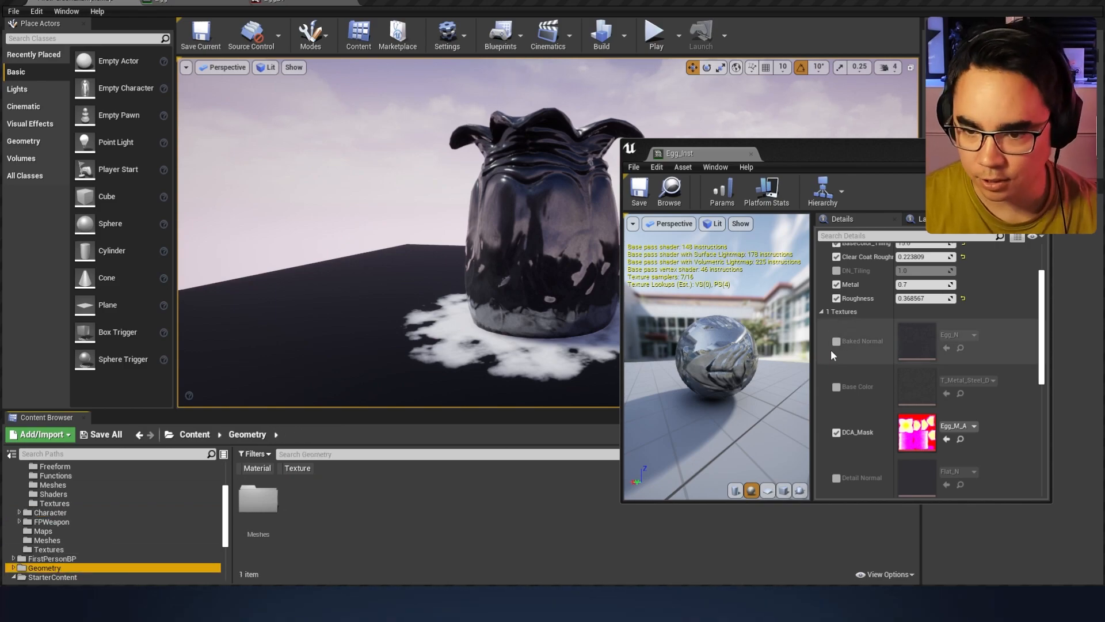
left_click(836, 478)
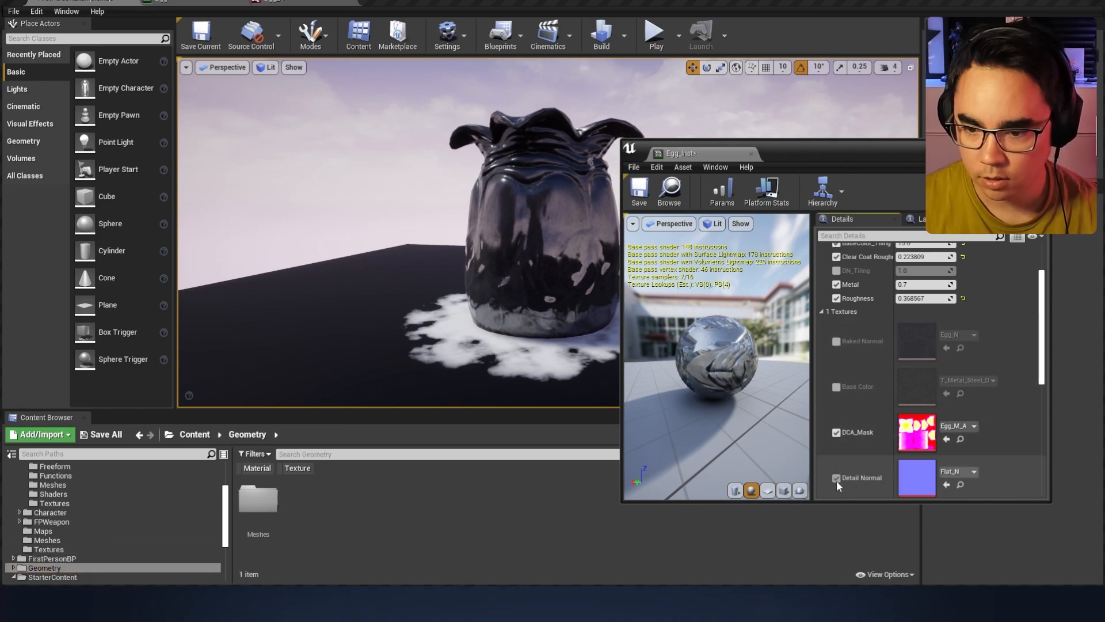
left_click(960, 467)
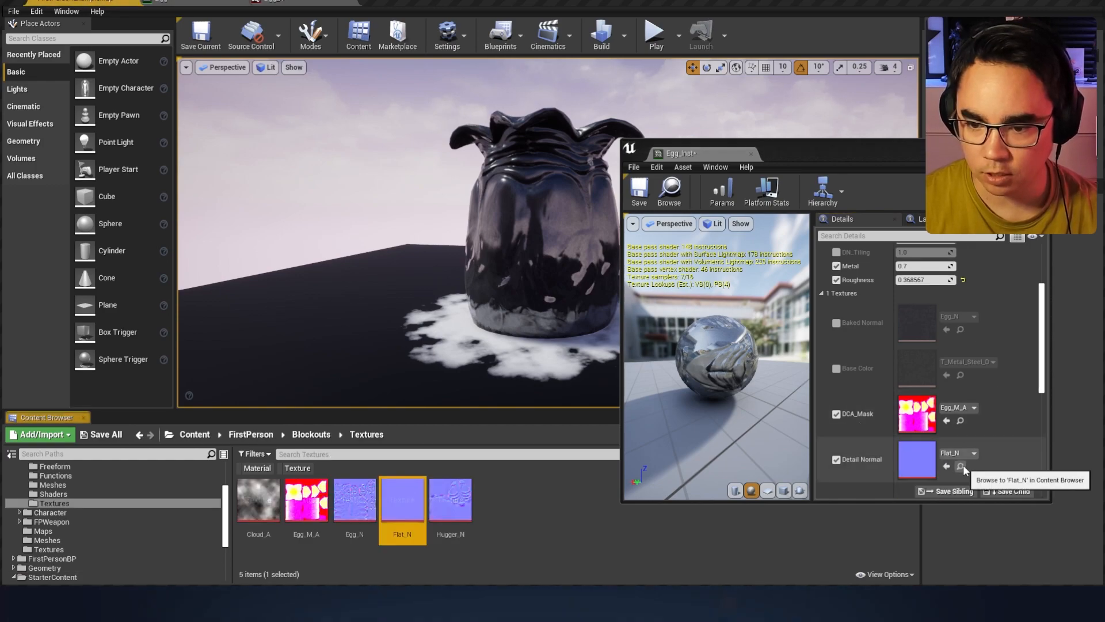
left_click(972, 454)
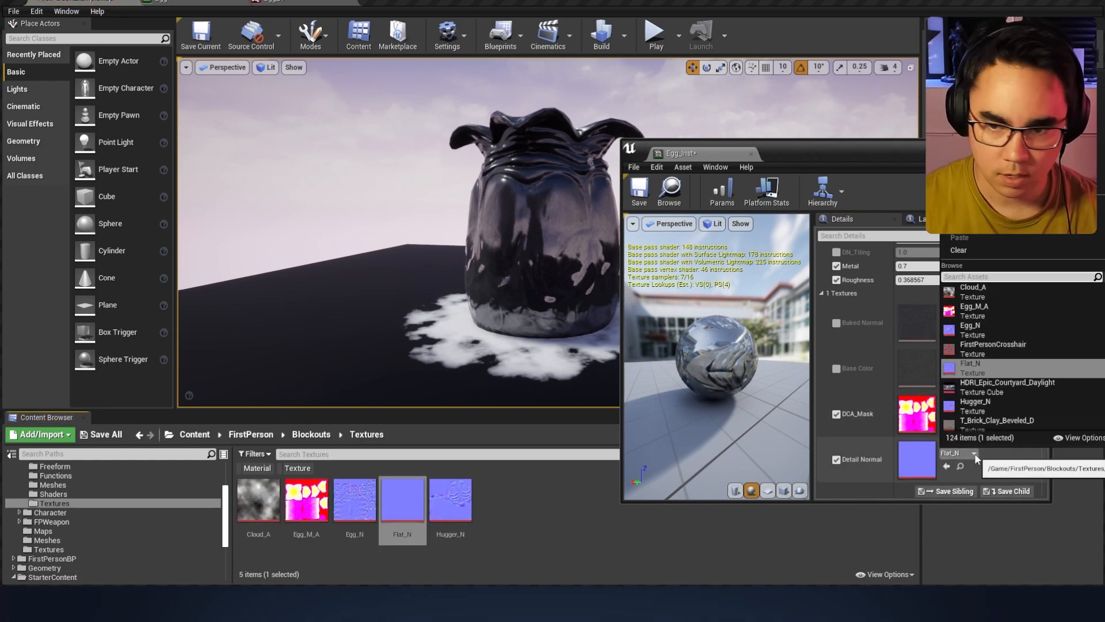
type("cobble")
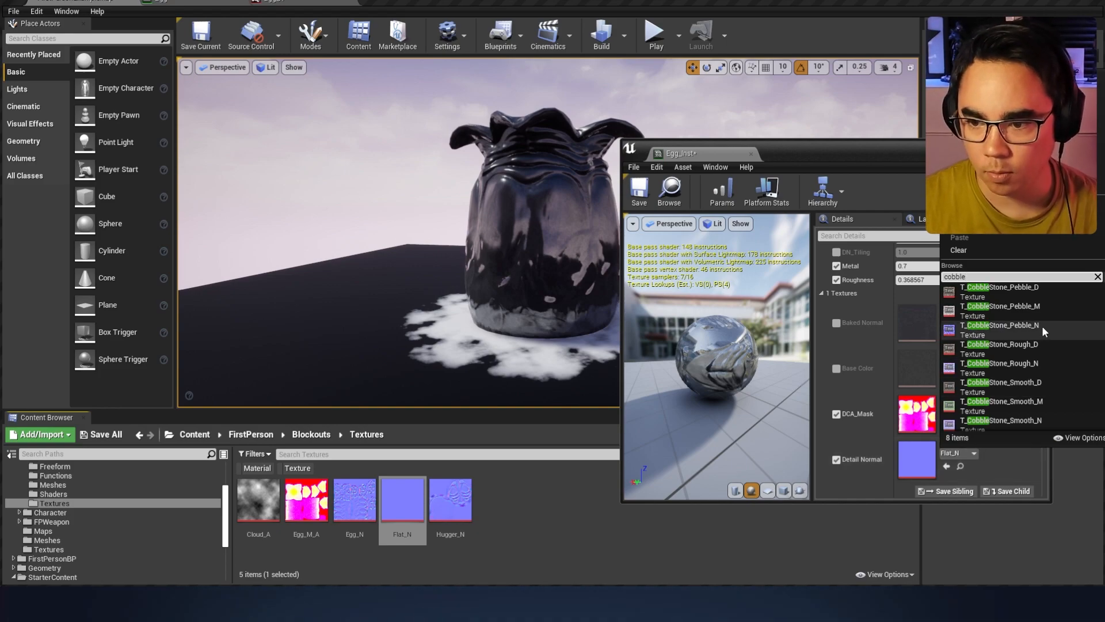
left_click(999, 325)
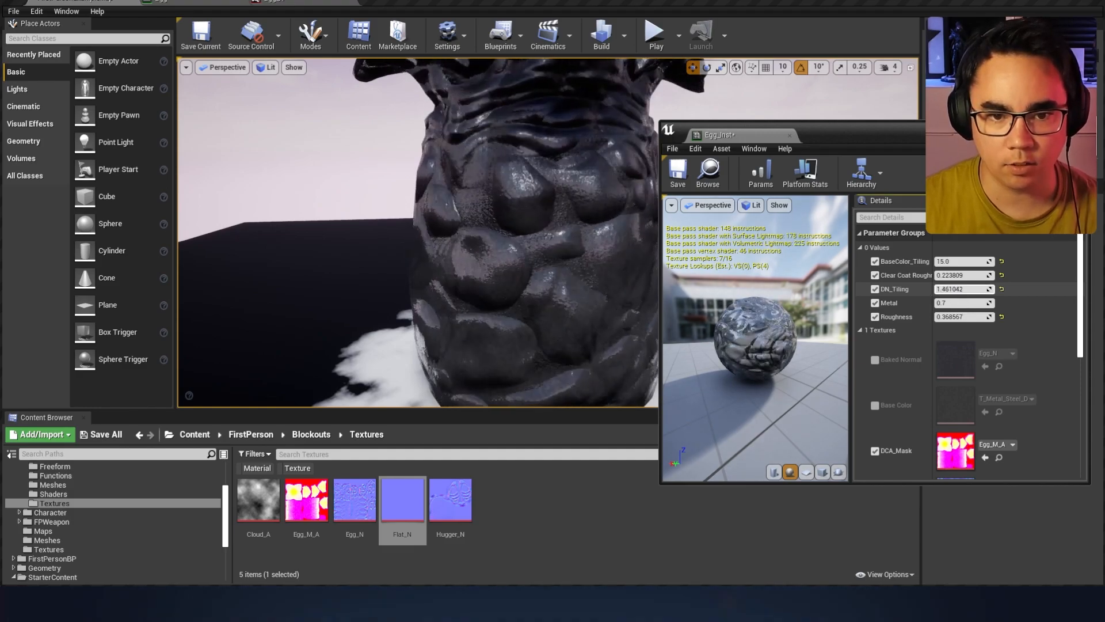
Raise the DN_Tiling parameter to 5.99834 so the detail normal tiles more densely.
type("5.99834")
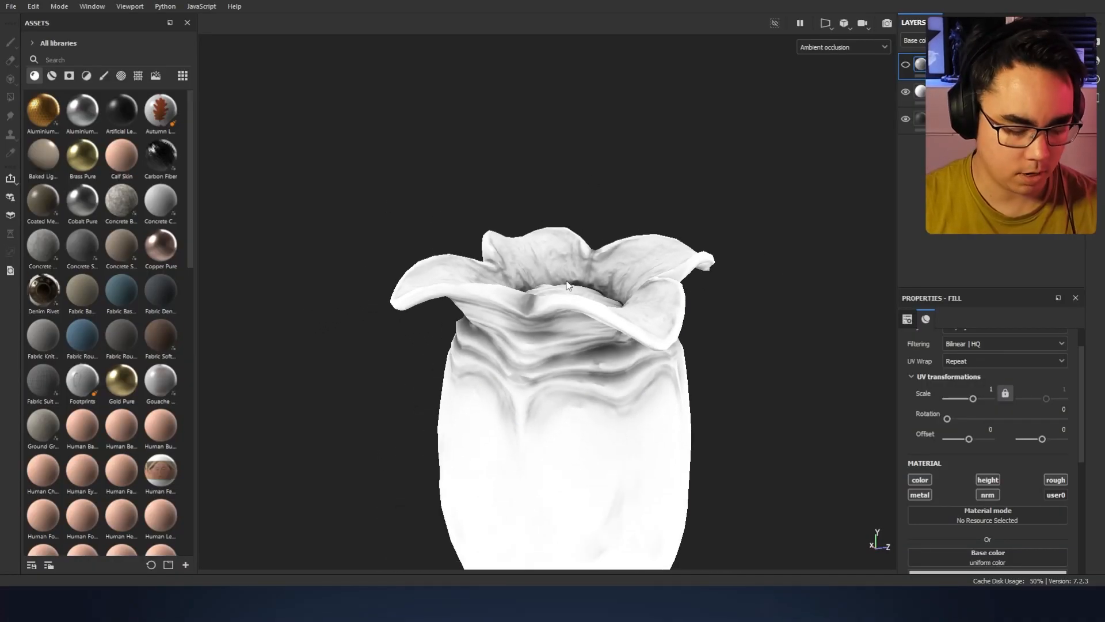
Show only the User0 channel mask on the egg and turn it to inspect the ridges.
left_click(843, 46)
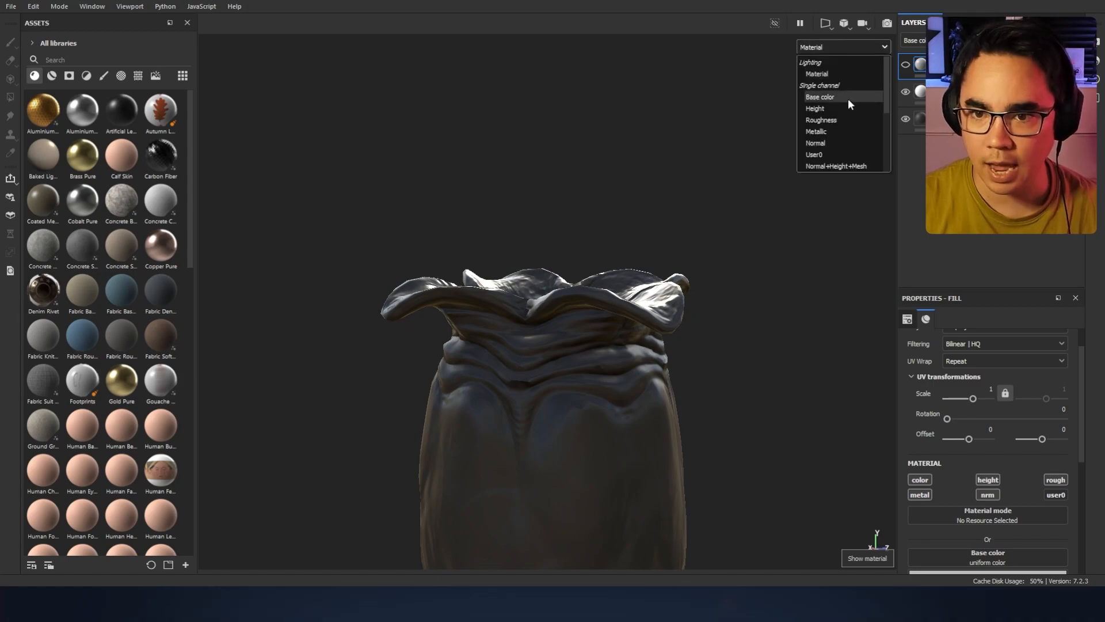
left_click(814, 154)
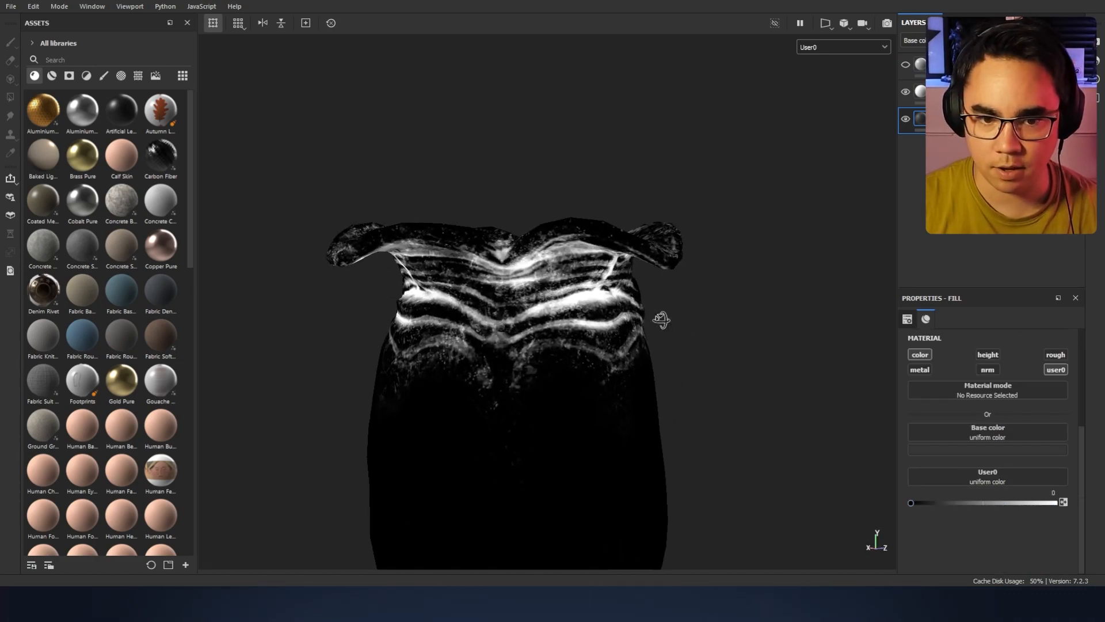
left_click_drag(661, 319, 747, 426)
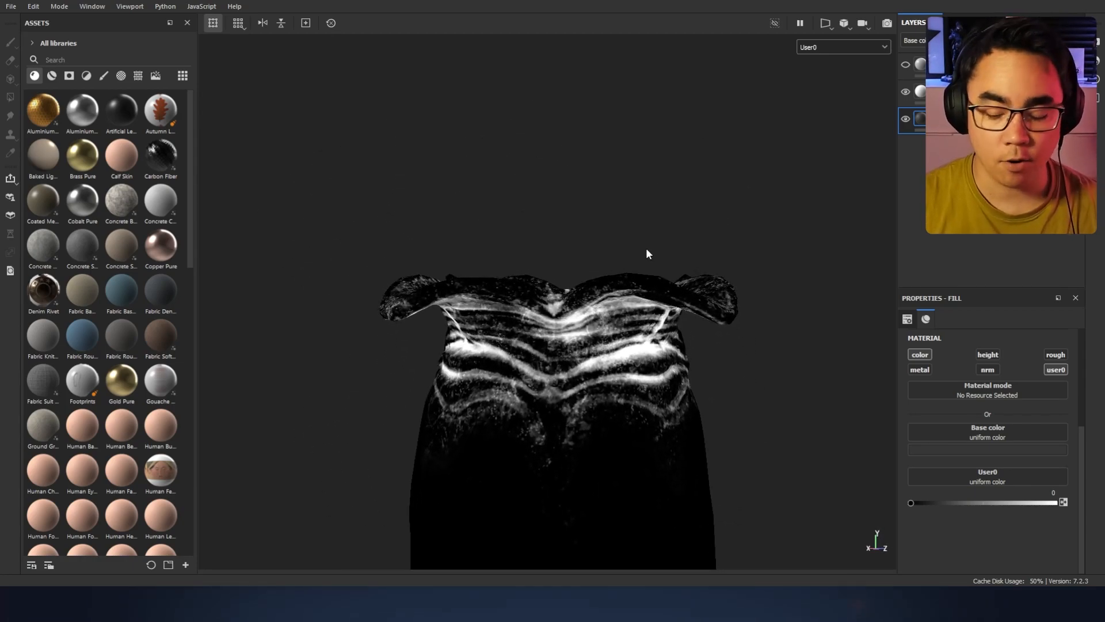
mouse_move(624, 265)
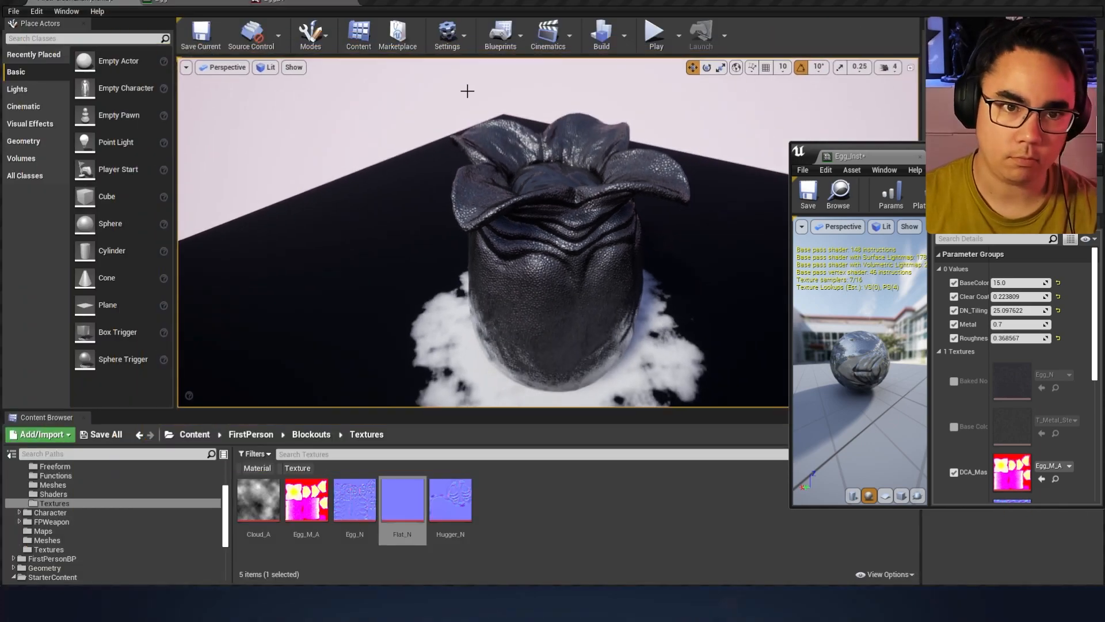
Open the parent material and select the flat blue constant and Detail Normal nodes.
double_click(354, 498)
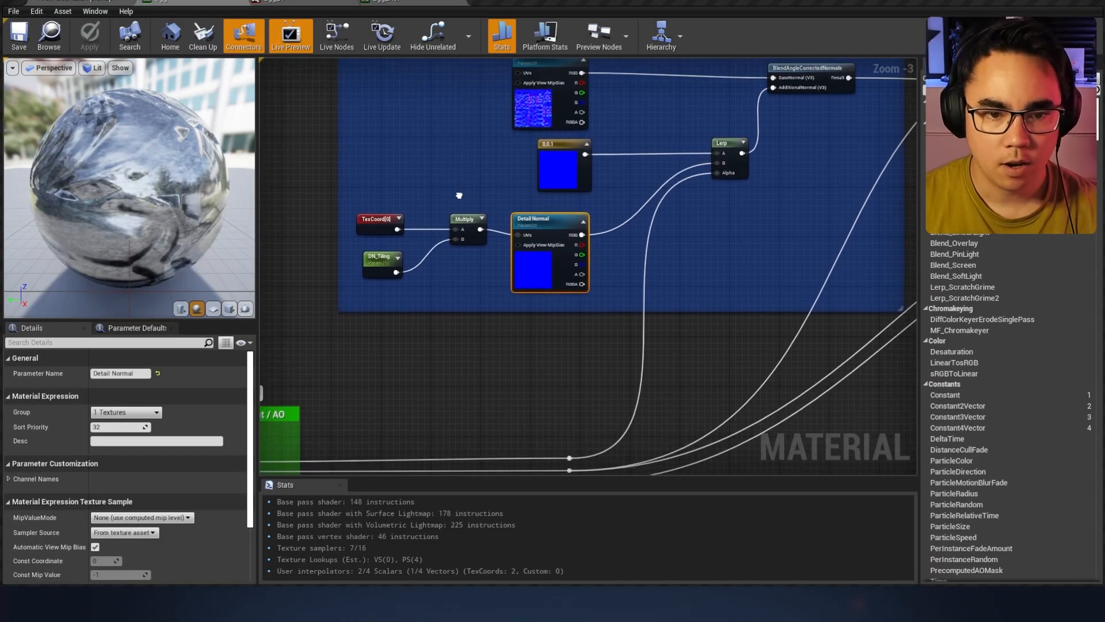
left_click(558, 158)
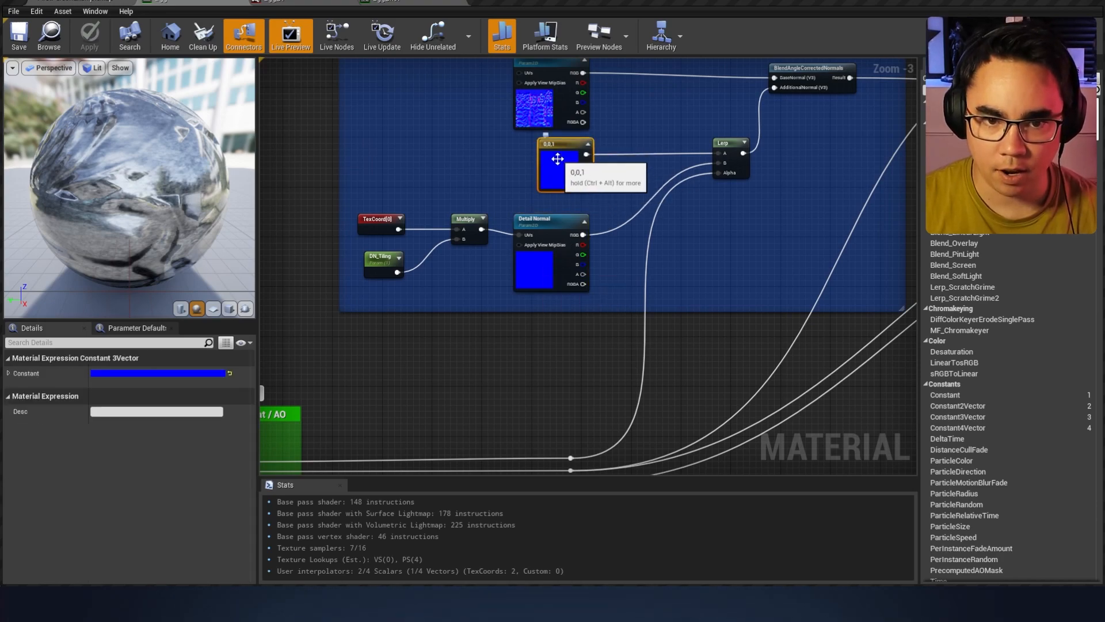
left_click(548, 219)
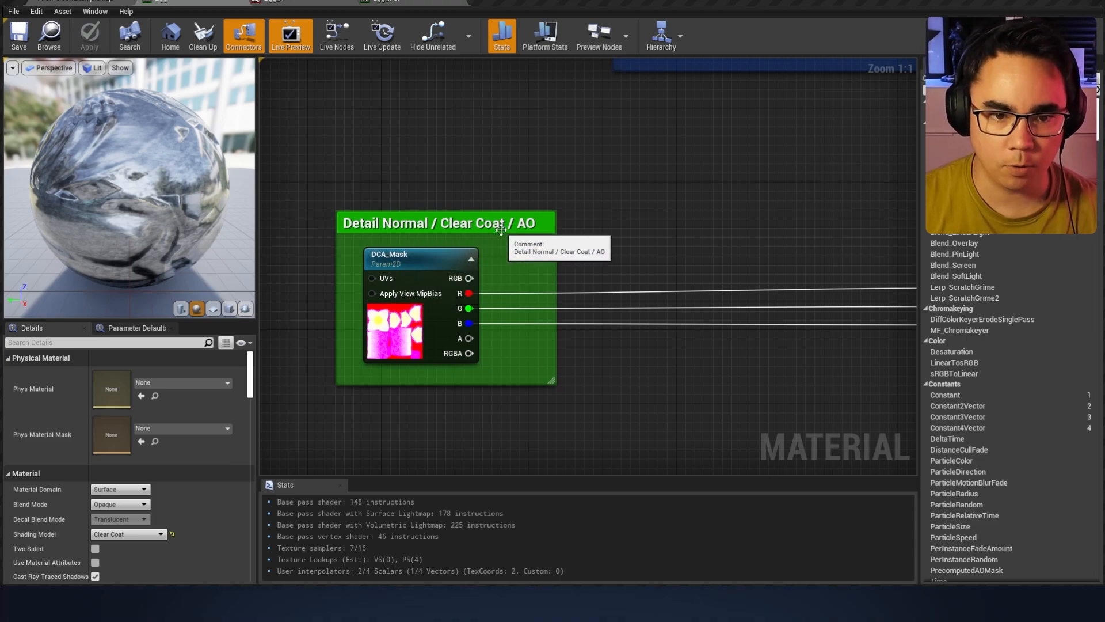
mouse_move(620, 150)
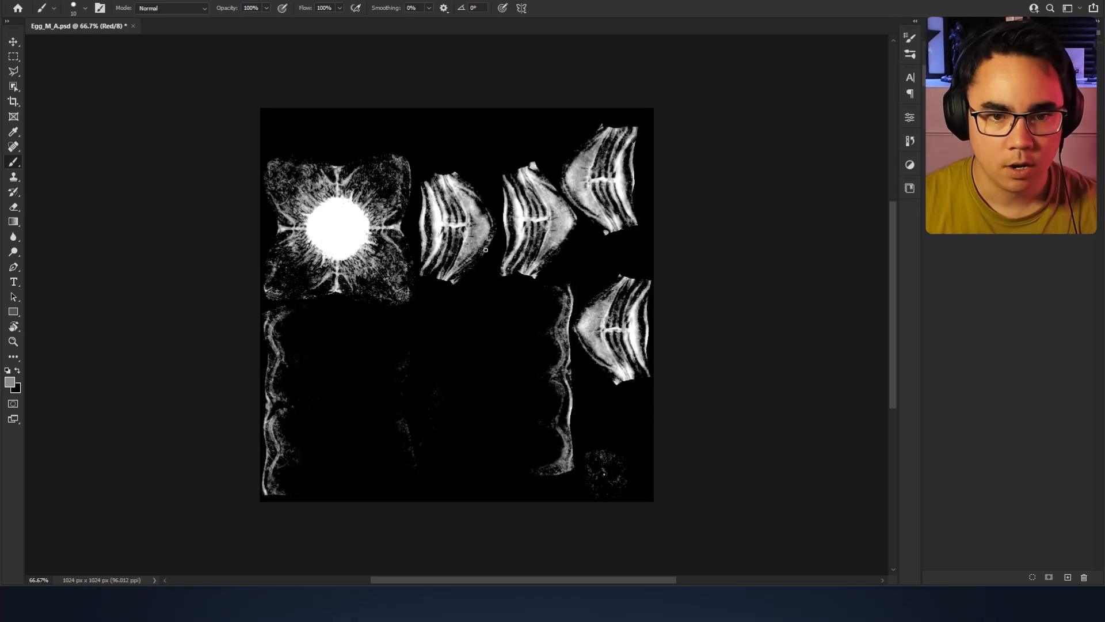
Save Egg_M_A.psd after viewing its red ridge-mask channel.
key("Ctrl+s")
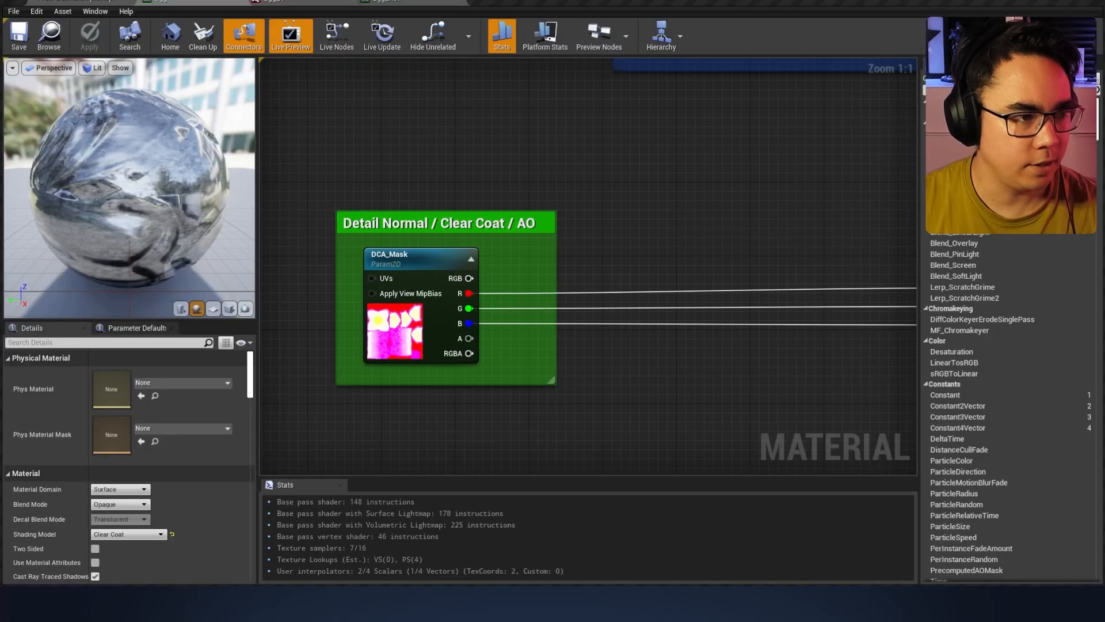
mouse_move(378, 309)
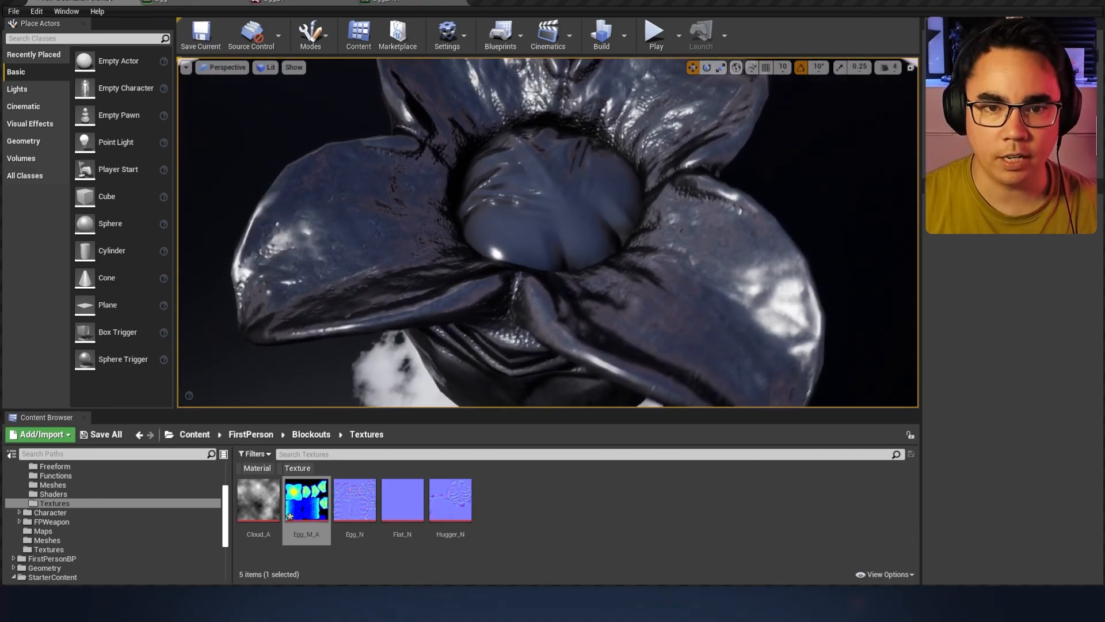
Drag Egg_Inst's DN_Tiling up to about 38.93 and orbit to check the smaller shell bumps.
double_click(355, 498)
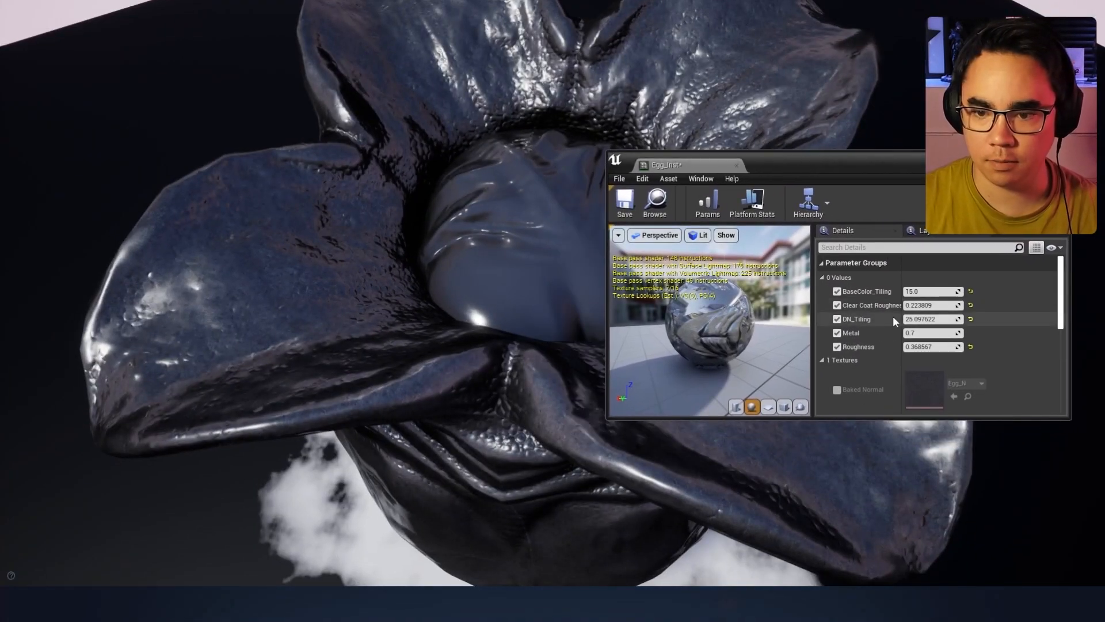
left_click_drag(930, 319, 916, 319)
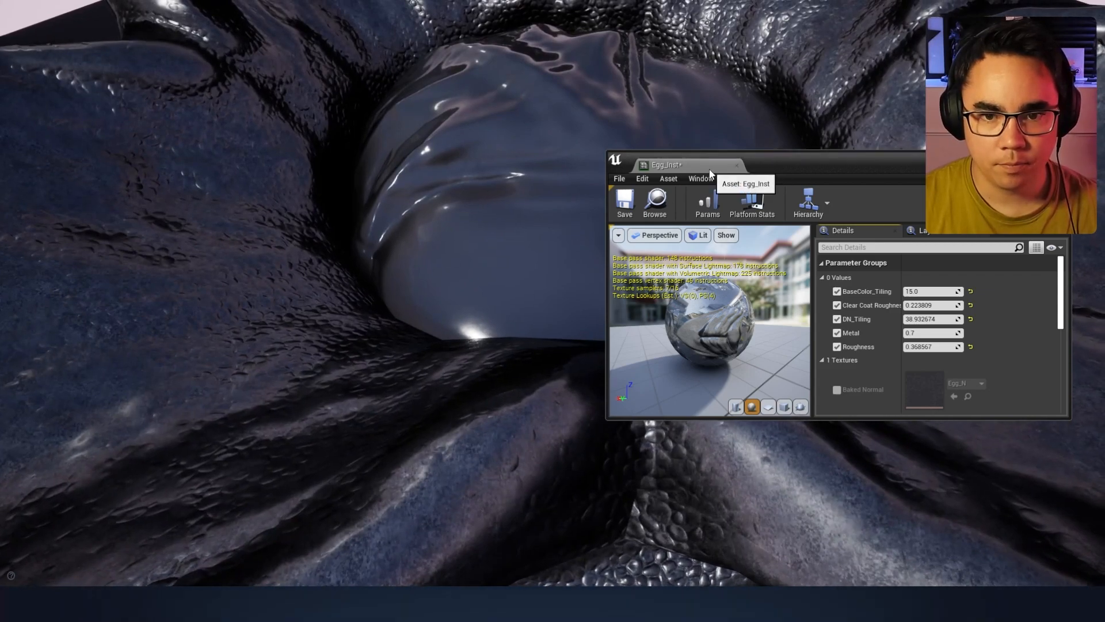
left_click(624, 202)
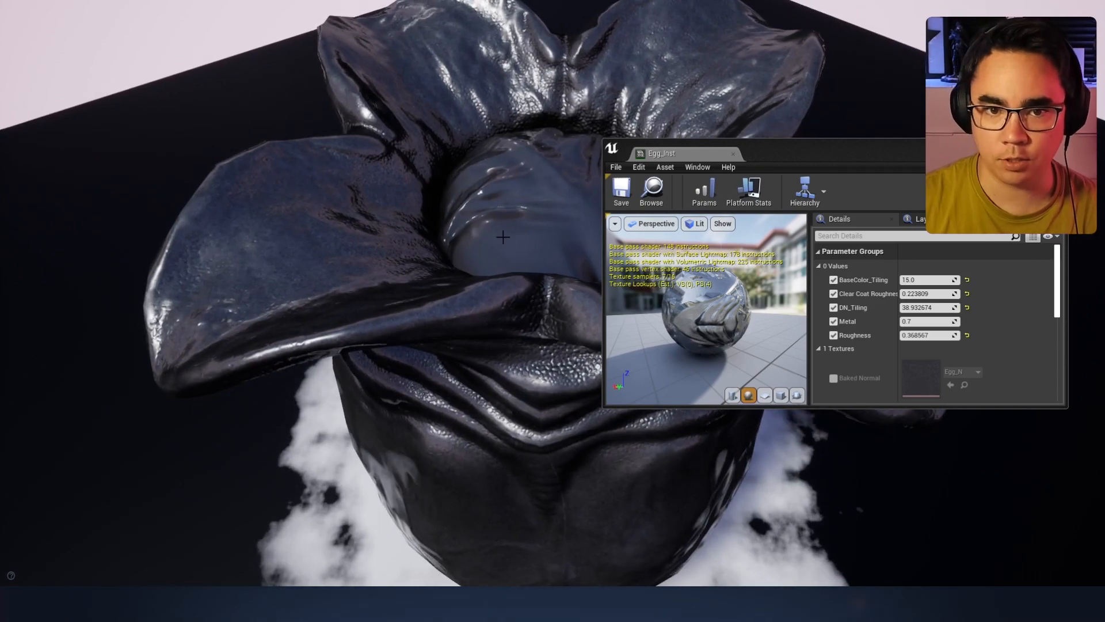
left_click_drag(503, 237, 560, 129)
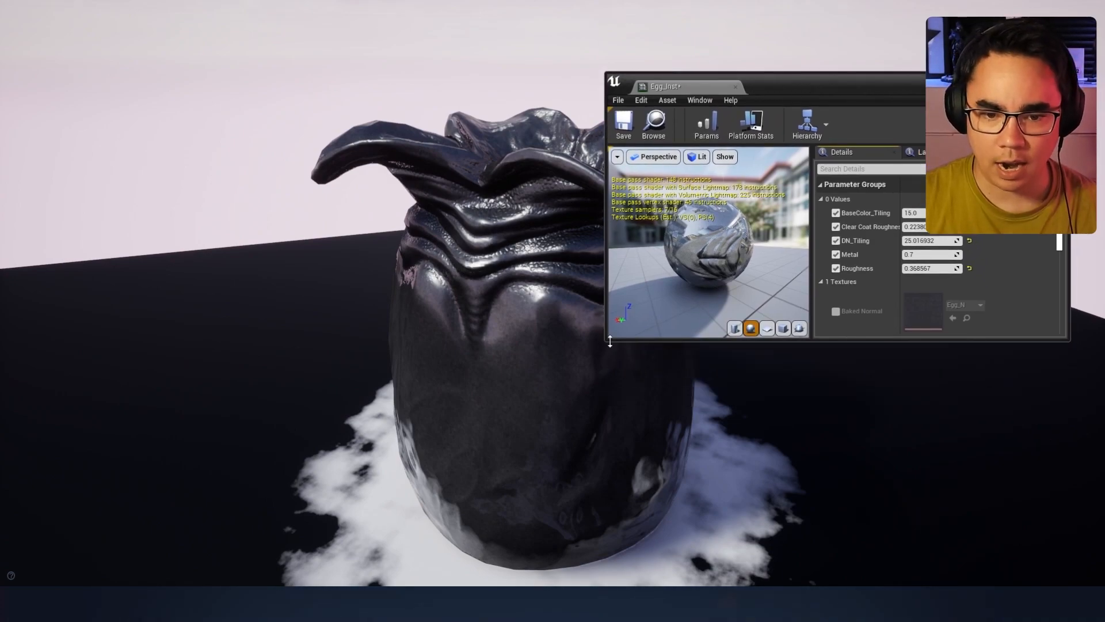
mouse_move(618, 336)
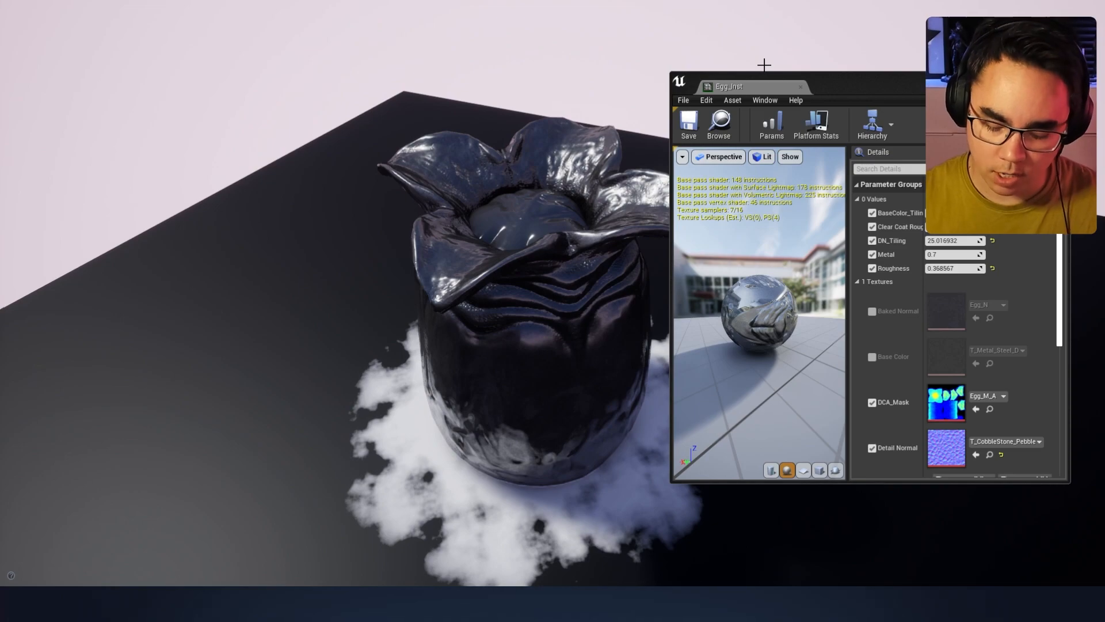
mouse_move(898, 80)
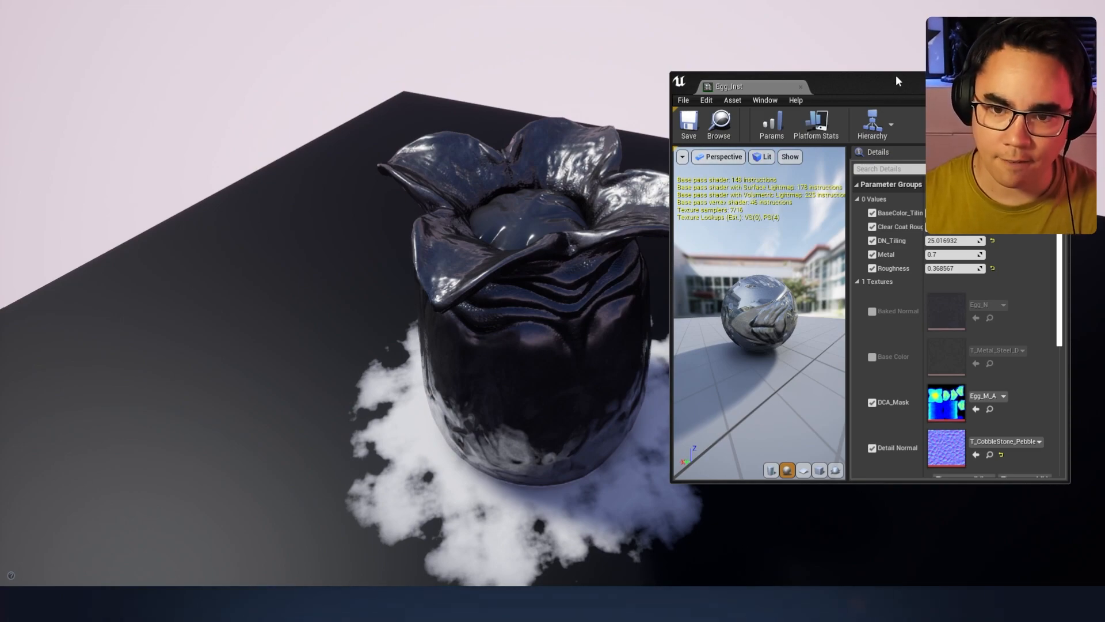